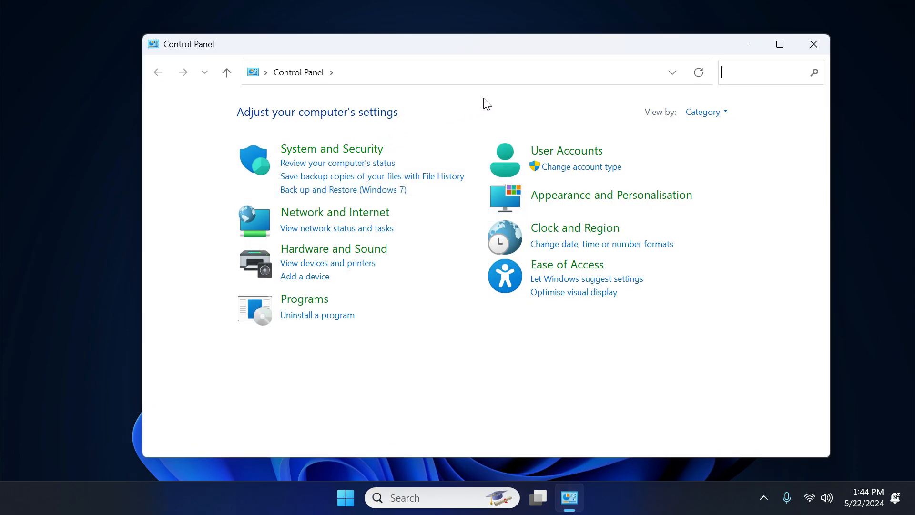
# - Go into the User Accounts settings category from the Control Panel home page
pyautogui.click(566, 149)
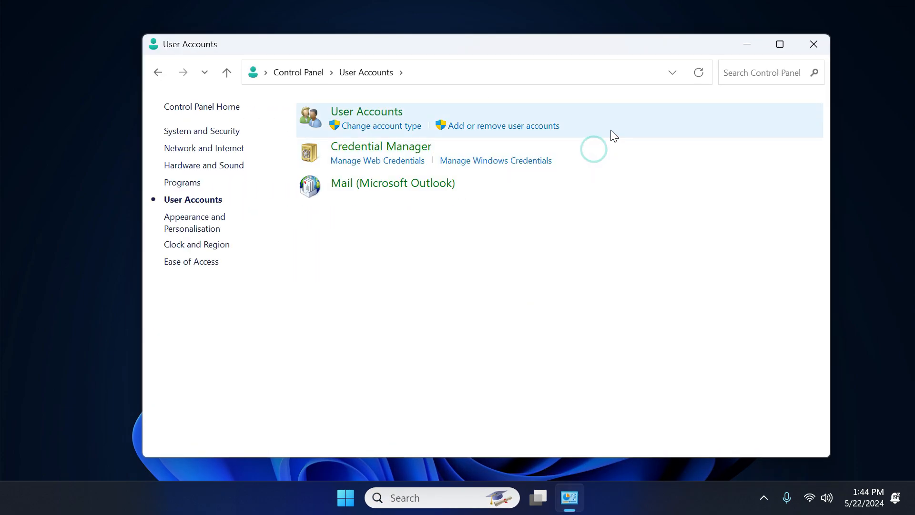
pyautogui.moveTo(449, 152)
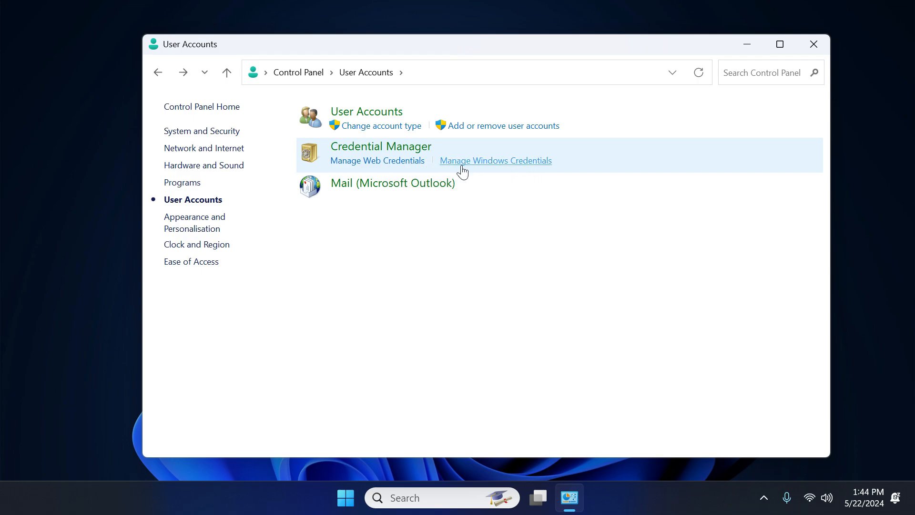
# - Show the saved Windows Credentials list in Credential Manager
pyautogui.click(495, 160)
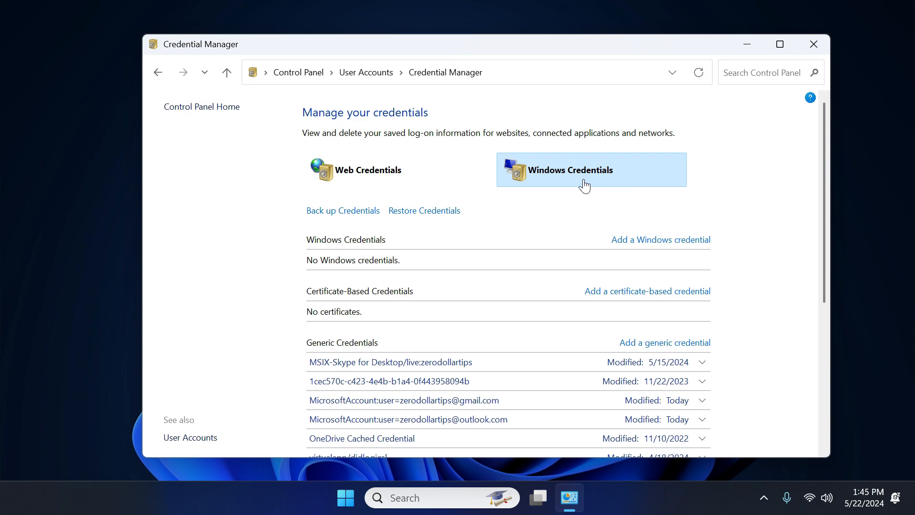
pyautogui.moveTo(415, 319)
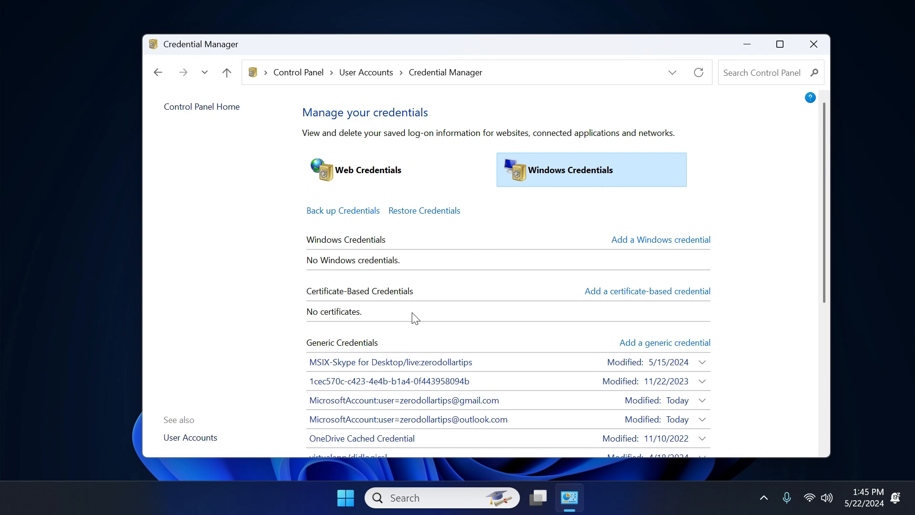
pyautogui.moveTo(364, 295)
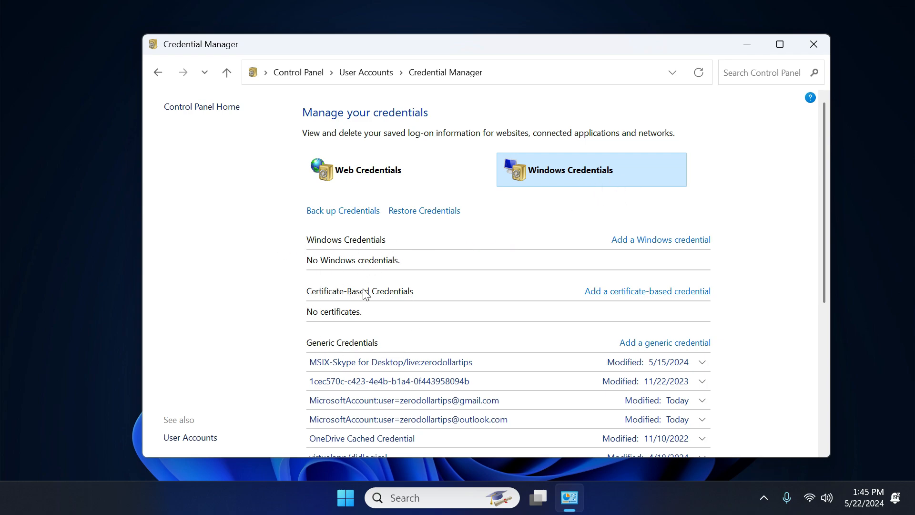
pyautogui.moveTo(304, 337)
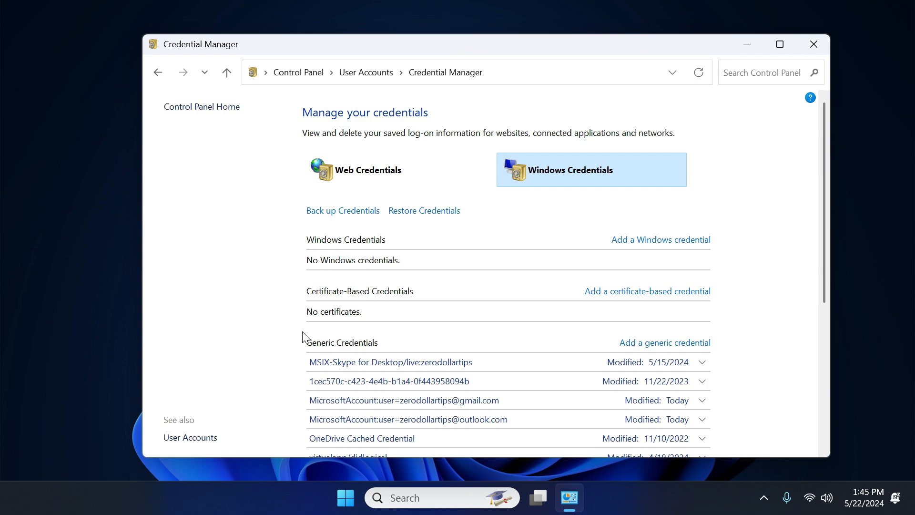
pyautogui.moveTo(232, 249)
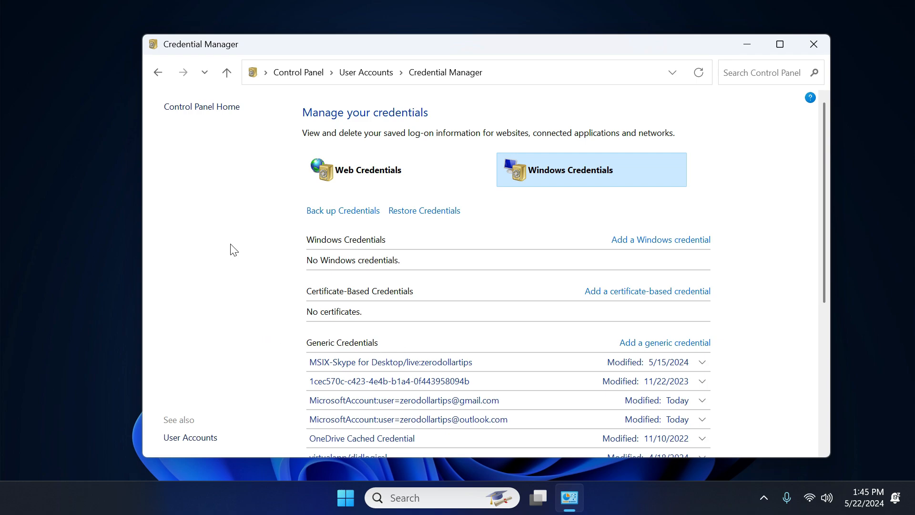
pyautogui.moveTo(447, 307)
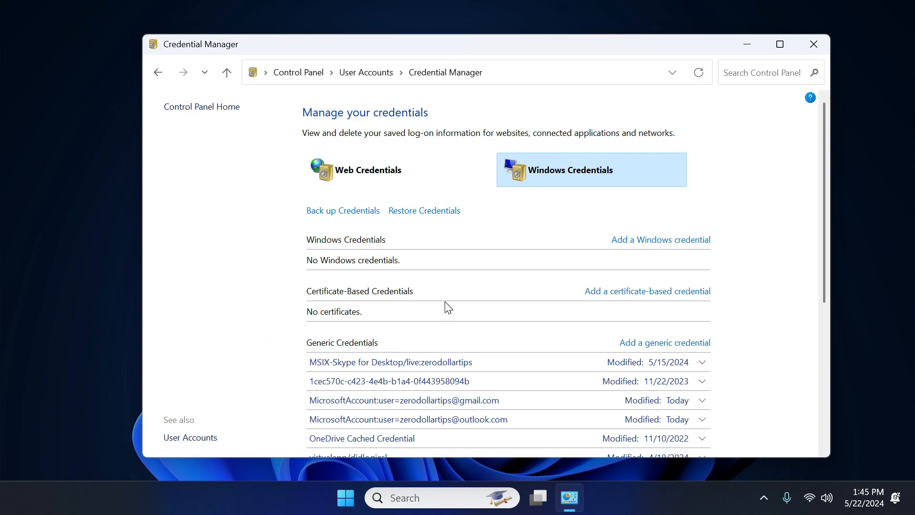
pyautogui.moveTo(267, 311)
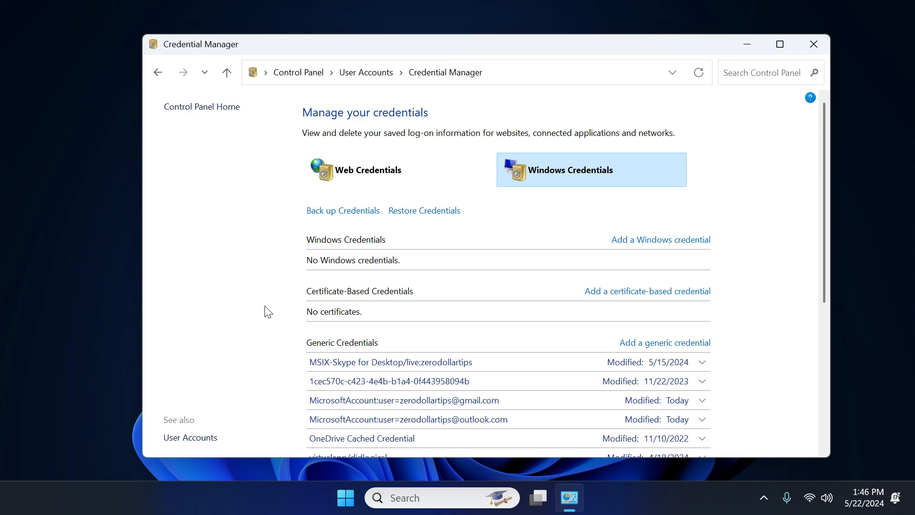
pyautogui.moveTo(447, 362)
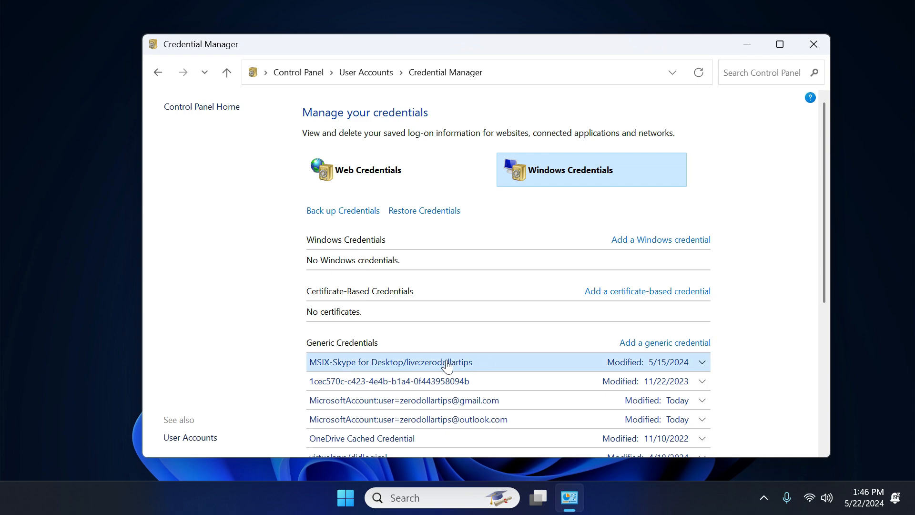
pyautogui.moveTo(488, 377)
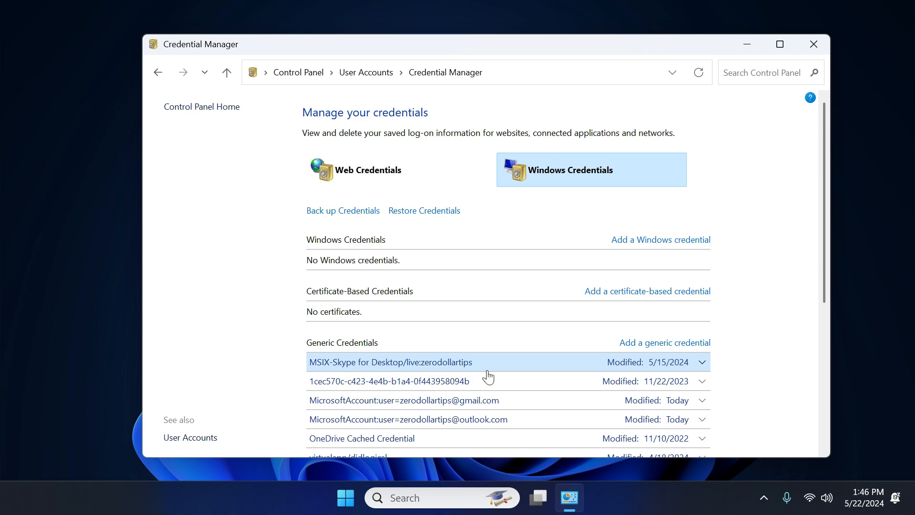
pyautogui.moveTo(537, 370)
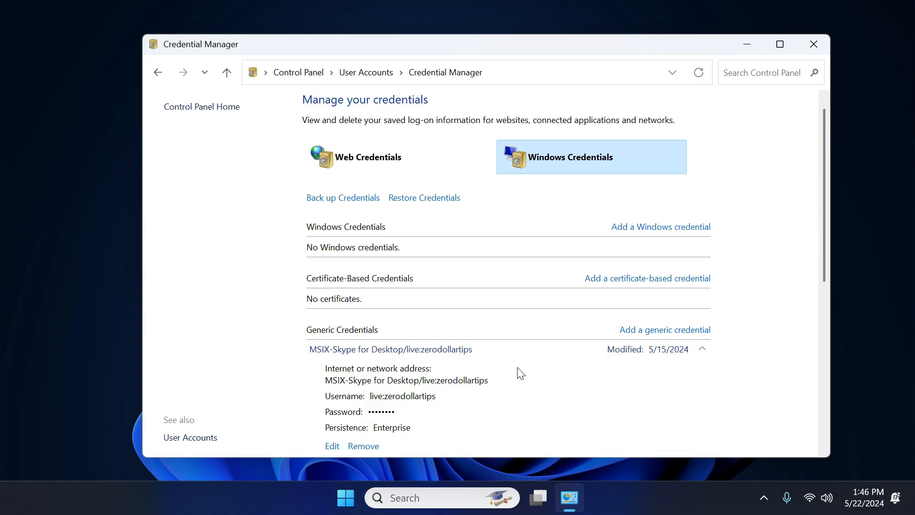
pyautogui.moveTo(364, 446)
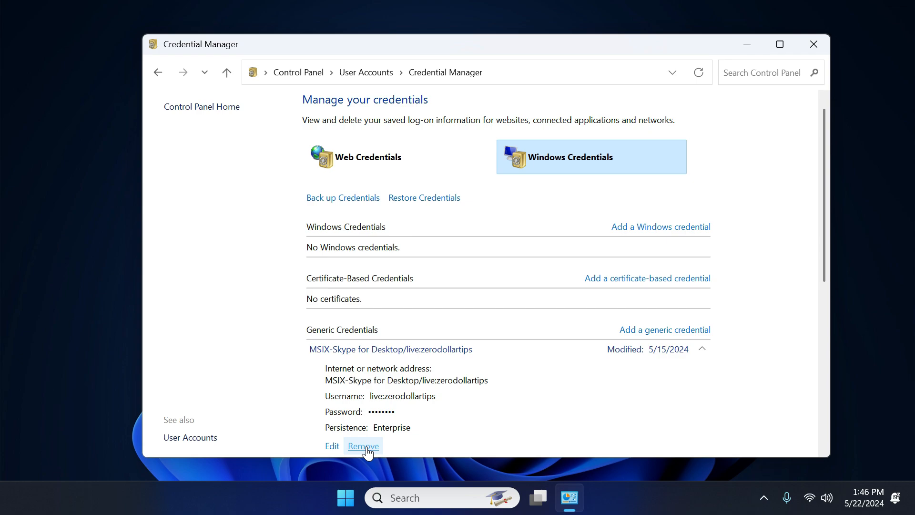
# - Remove the MSIX-Skype for Desktop generic credential, confirm deletion, then view Web Credentials
pyautogui.click(362, 445)
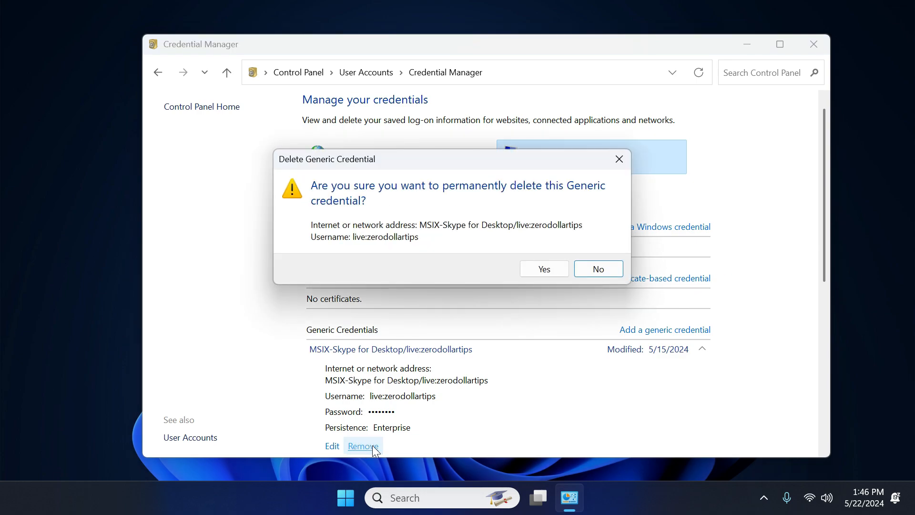
pyautogui.moveTo(543, 269)
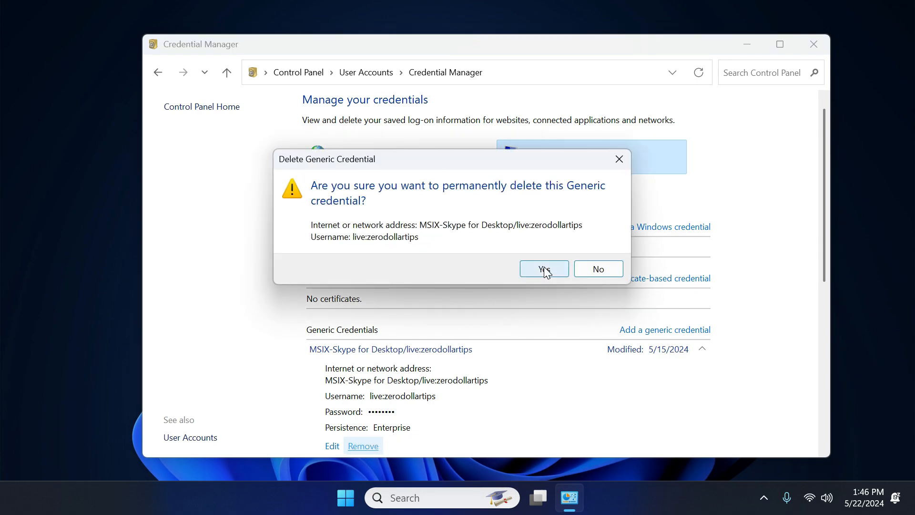
pyautogui.click(543, 269)
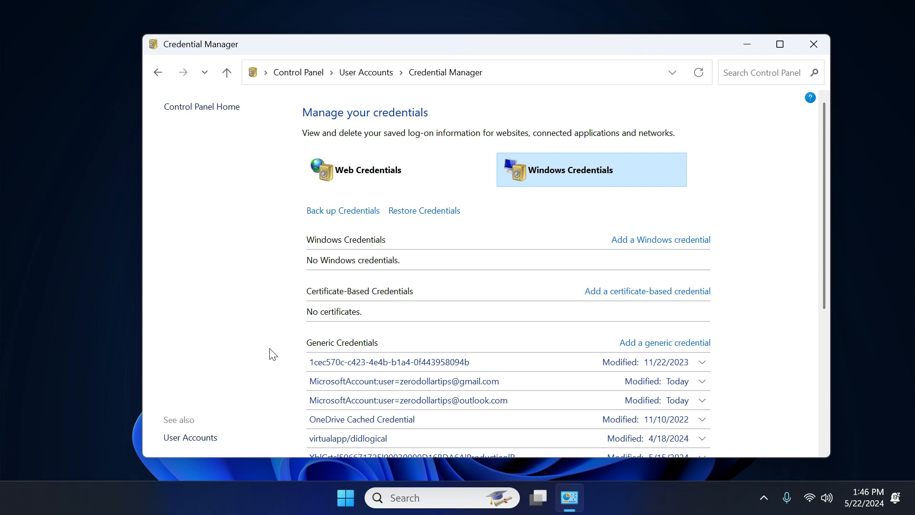
pyautogui.moveTo(760, 350)
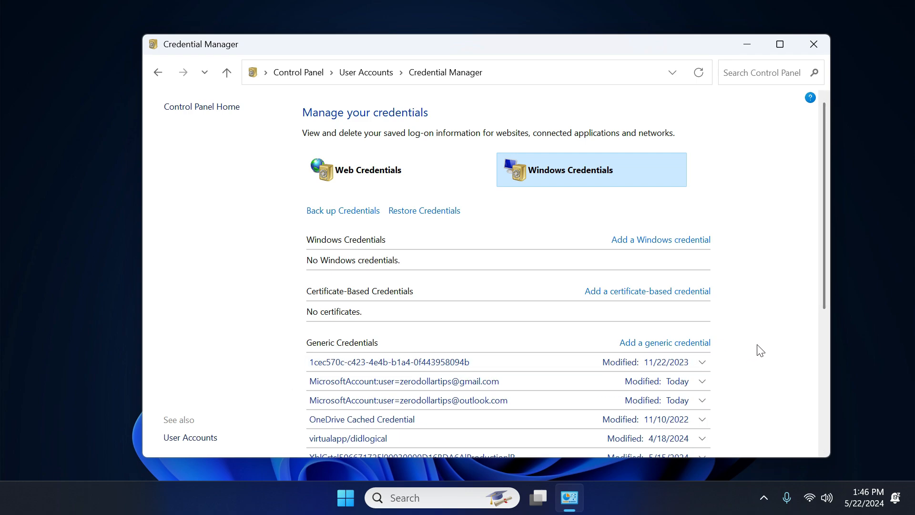
pyautogui.moveTo(453, 242)
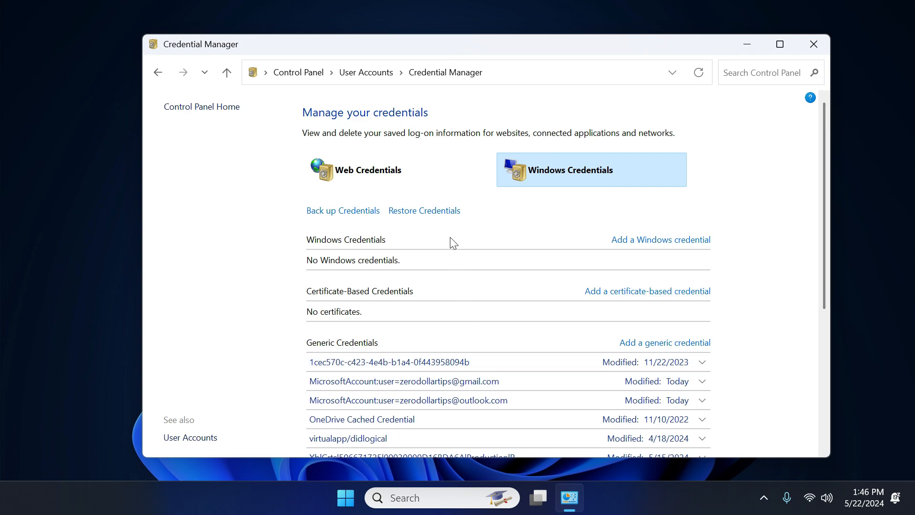
pyautogui.moveTo(831, 300)
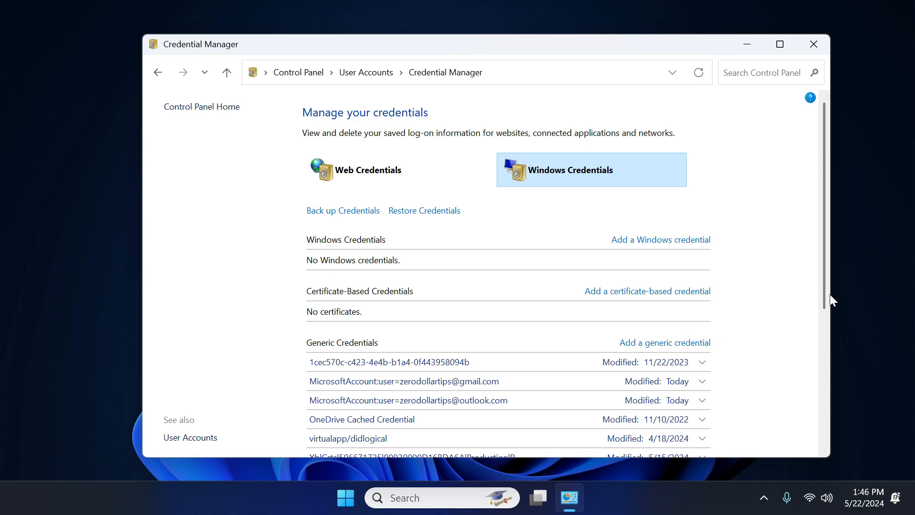
pyautogui.click(368, 170)
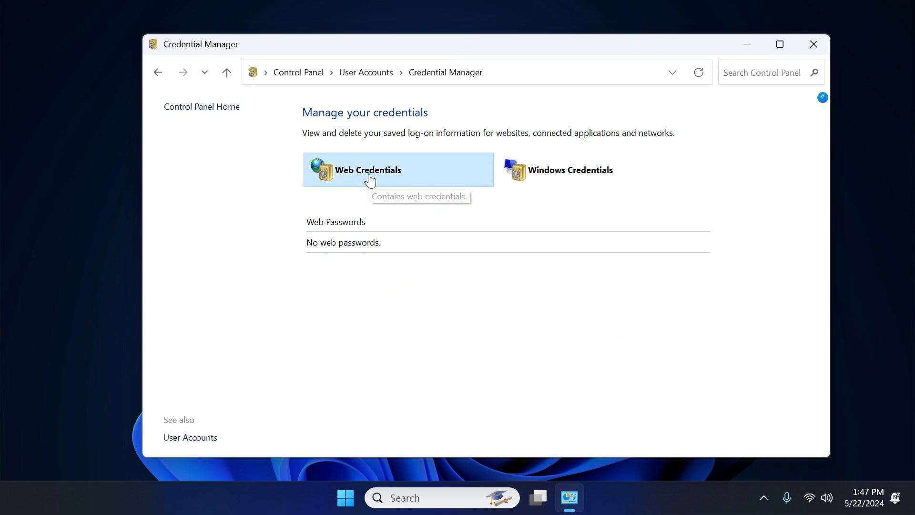
pyautogui.moveTo(385, 317)
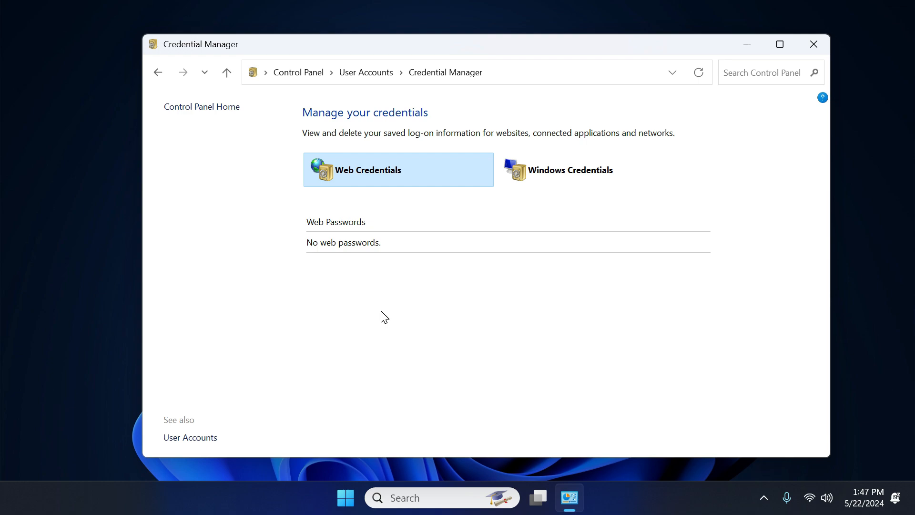
pyautogui.moveTo(591, 169)
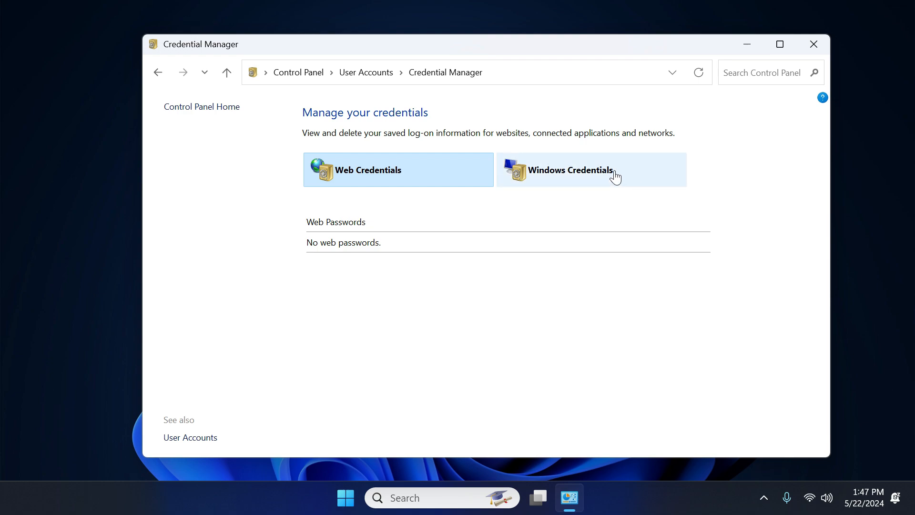
pyautogui.click(590, 169)
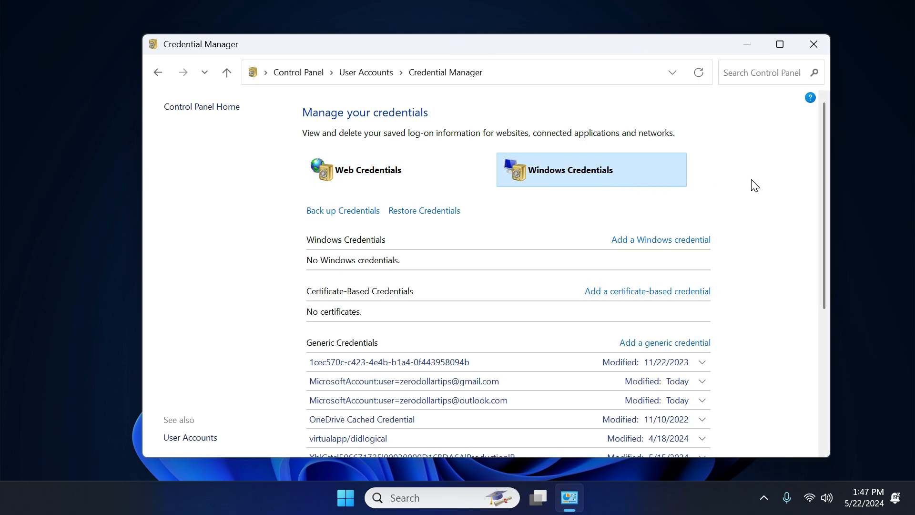